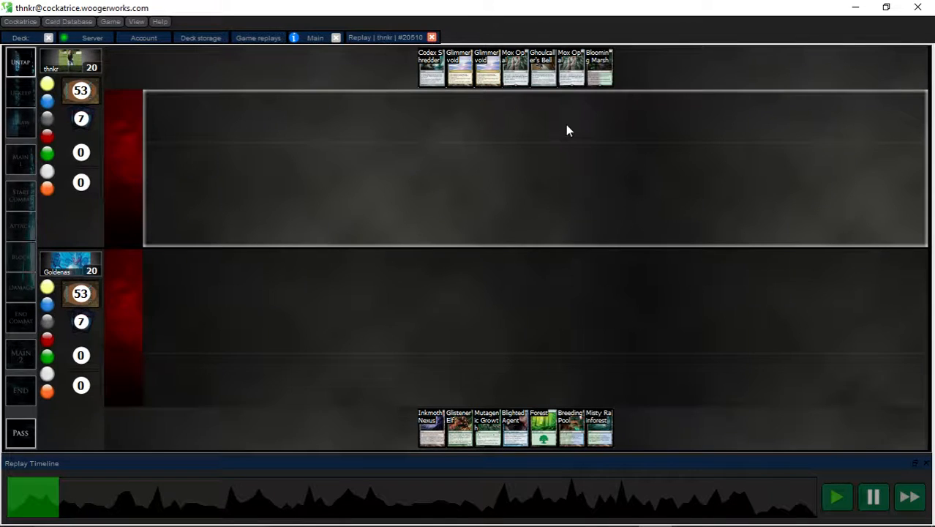
mouse_move(832, 471)
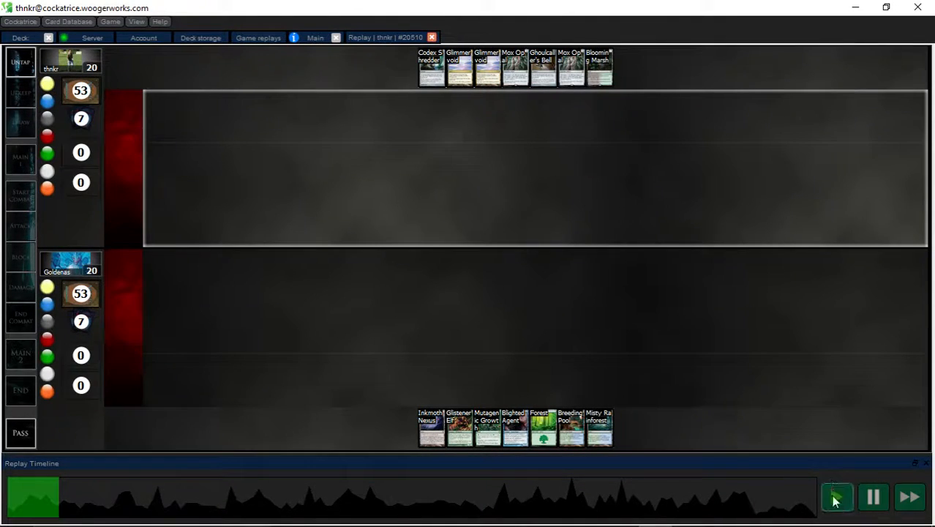
- Play the replay briefly, then pause once the top player holds six cards
left_click(837, 497)
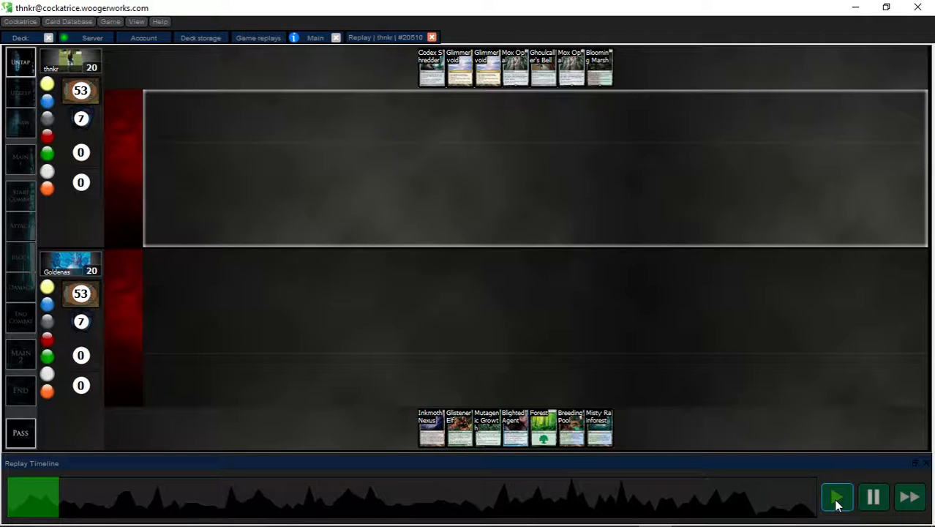
left_click(837, 497)
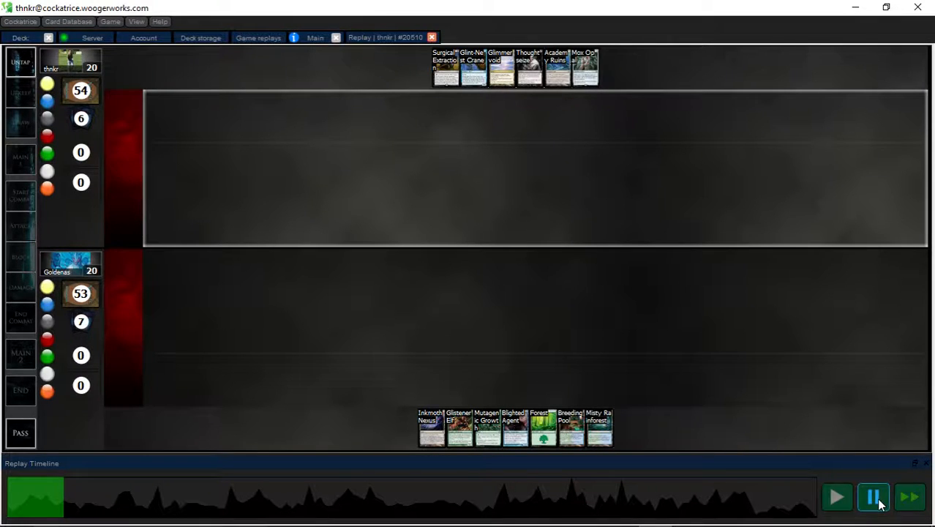
- Resume the replay to Thoughtseize, then view Goldenas's hand and inspect Glistener Elf
left_click(874, 497)
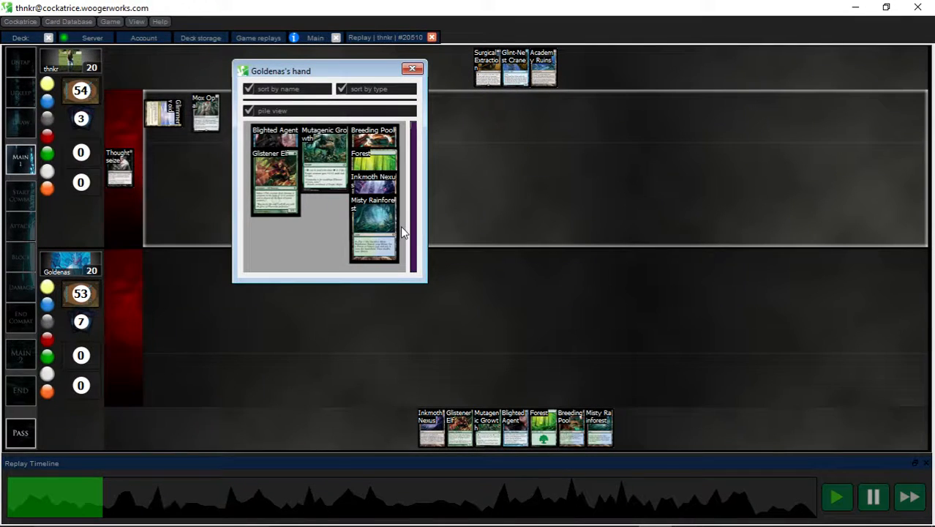
left_click(276, 176)
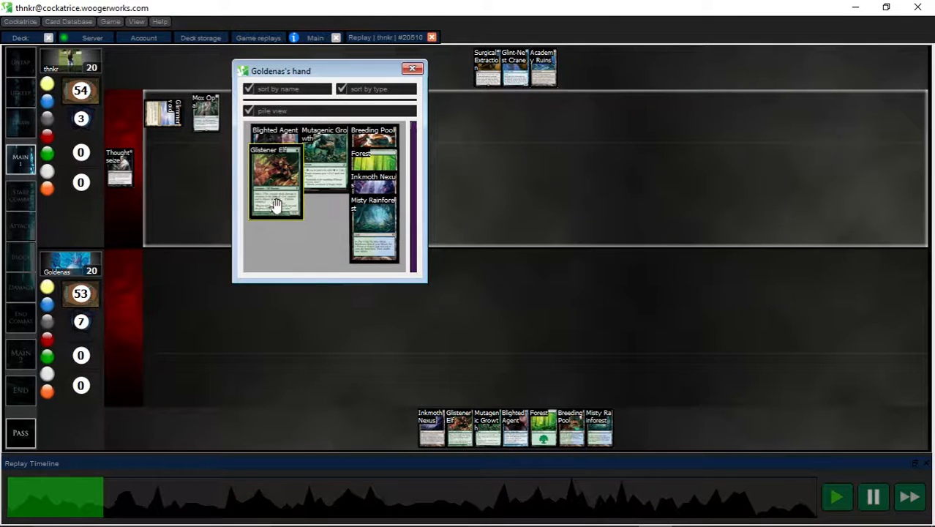
left_click(412, 68)
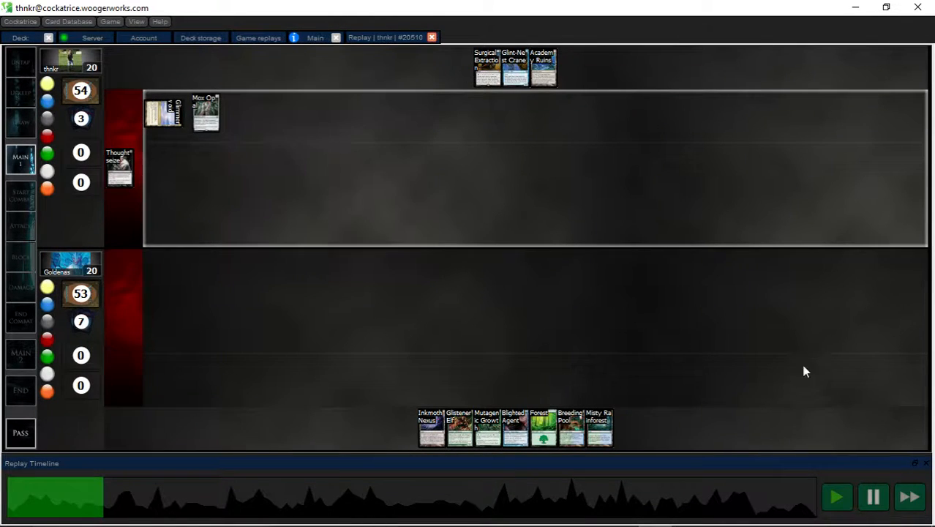
- Close the hand view and play several turns until Ensnaring Bridge lands and Goldenas is at 14
left_click(872, 497)
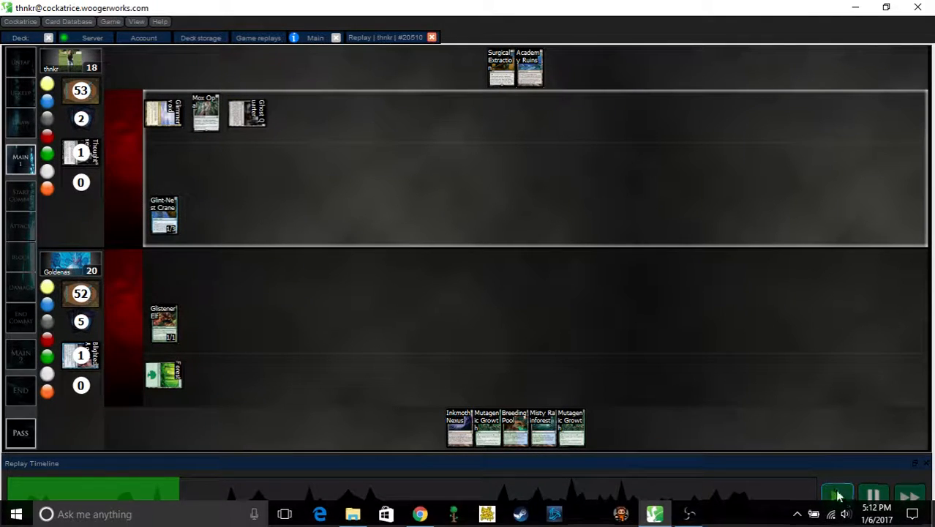
left_click(837, 496)
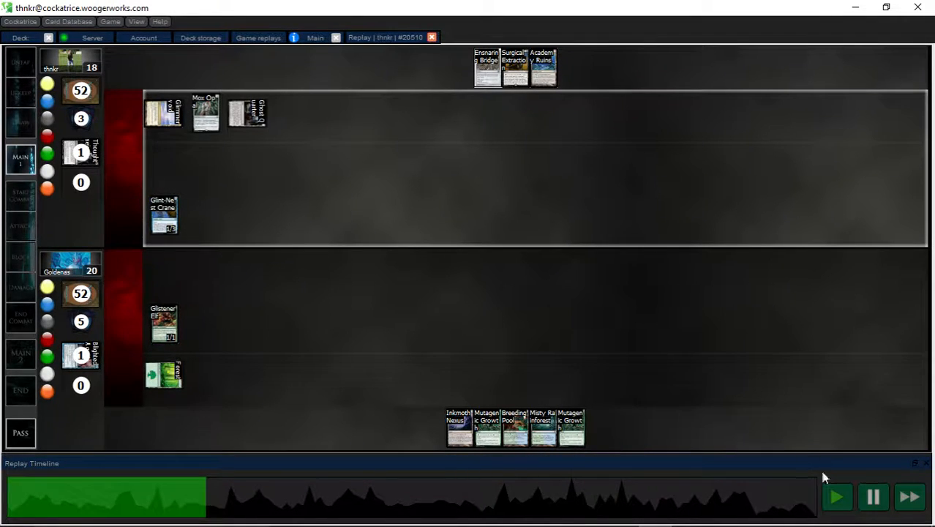
left_click(873, 497)
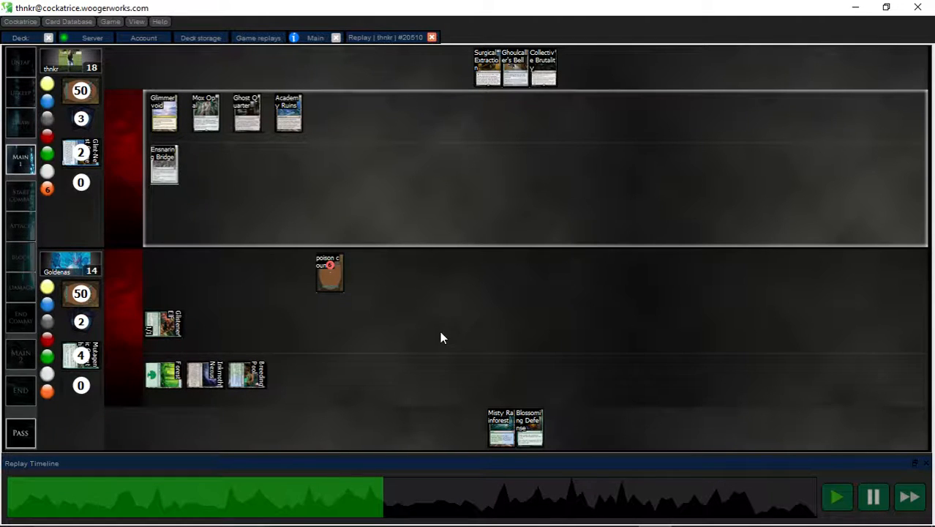
mouse_move(183, 350)
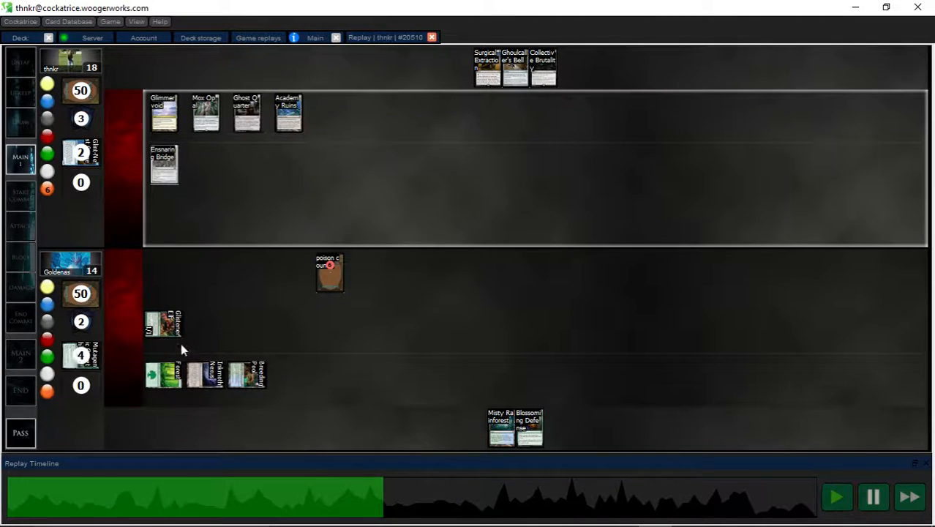
mouse_move(188, 331)
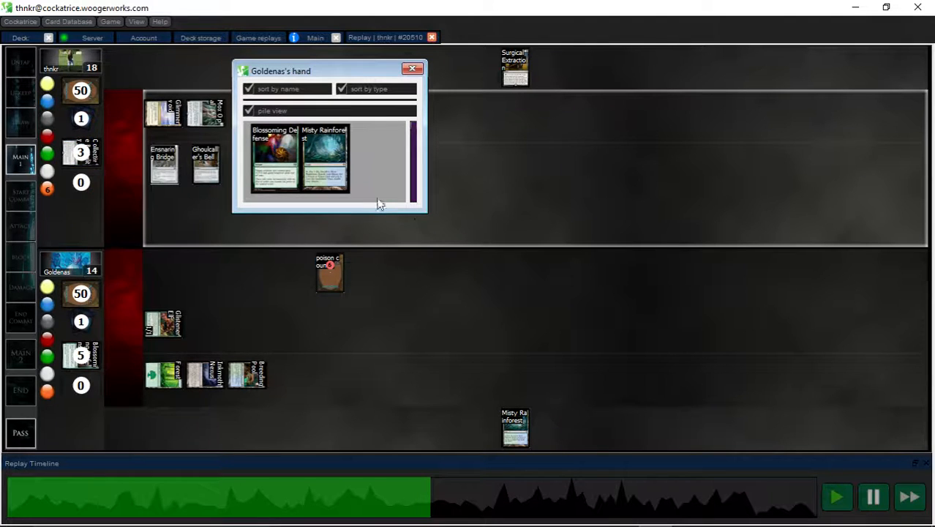
- Close the hand, play to Surgical Extraction, and inspect Viridian Corruptor in Goldenas's library
left_click(412, 68)
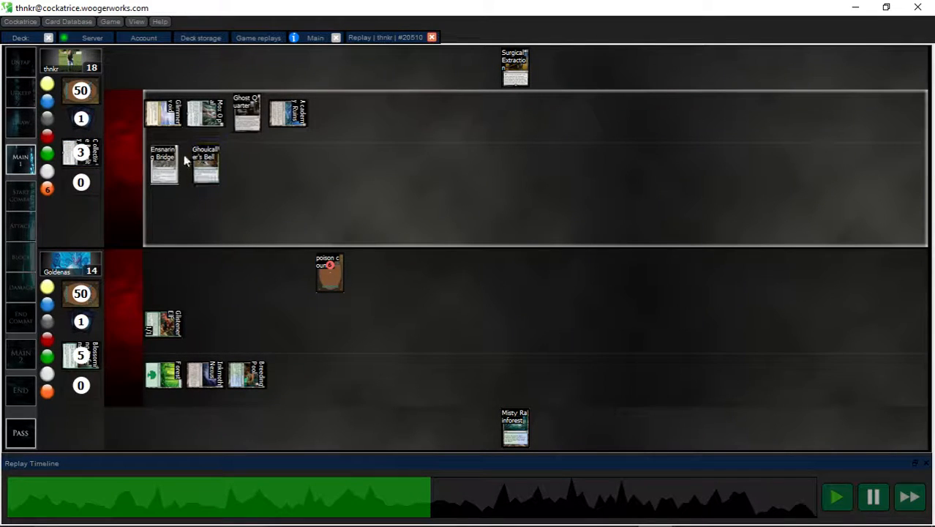
left_click(205, 164)
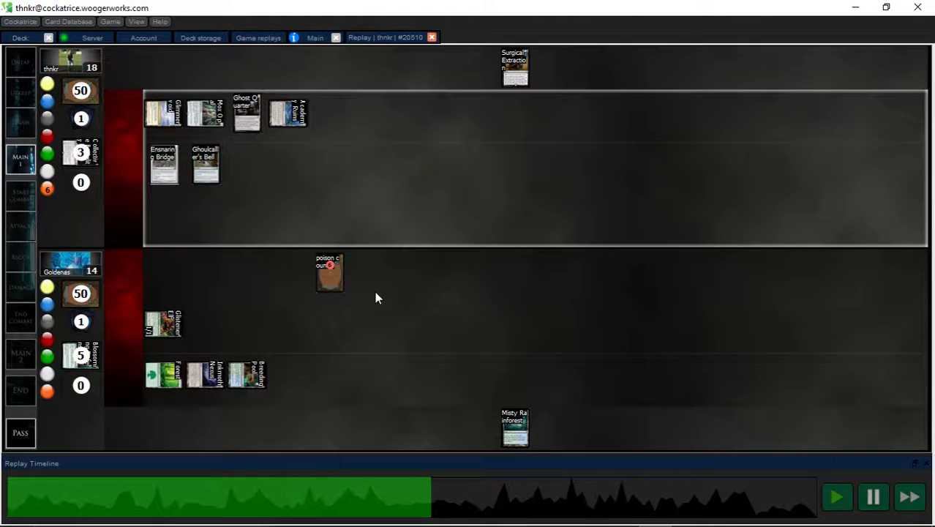
left_click(872, 497)
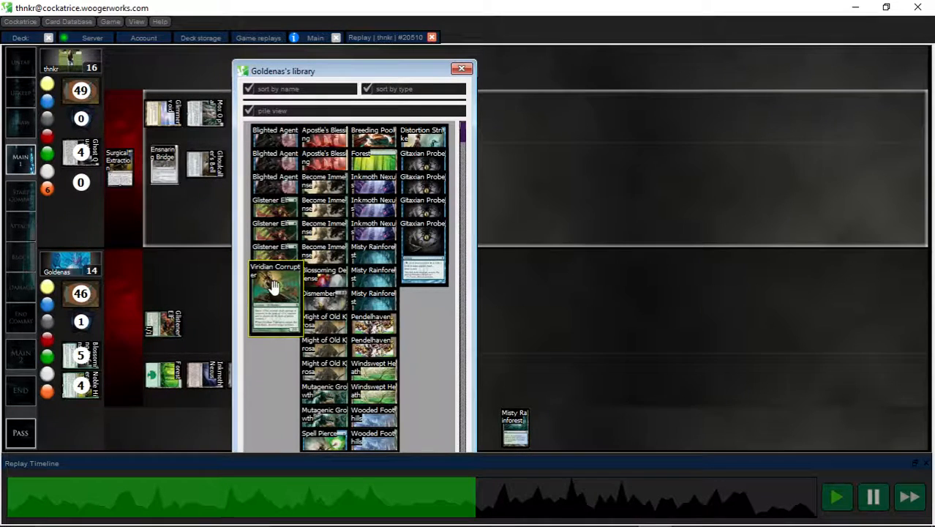
left_click(462, 68)
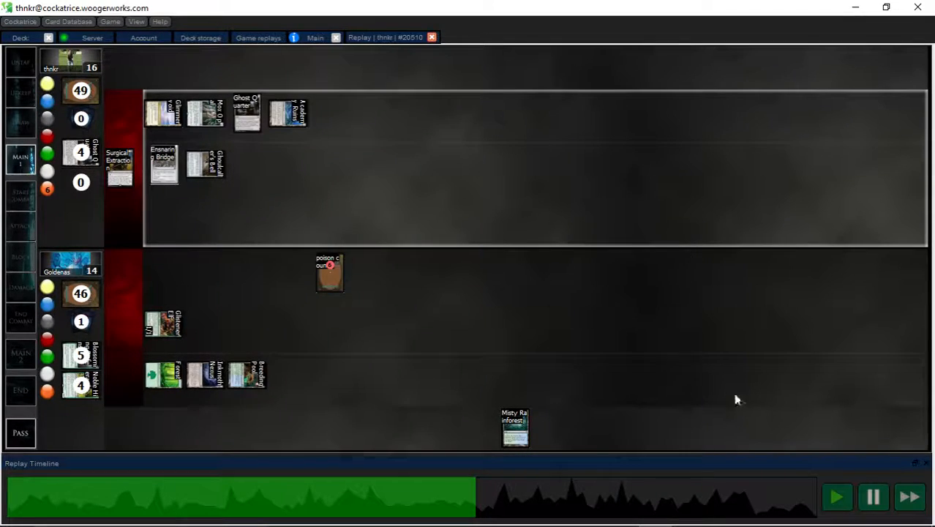
- Close the library view and keep playing until Inkmoth Nexus shows in Card Info
left_click(873, 497)
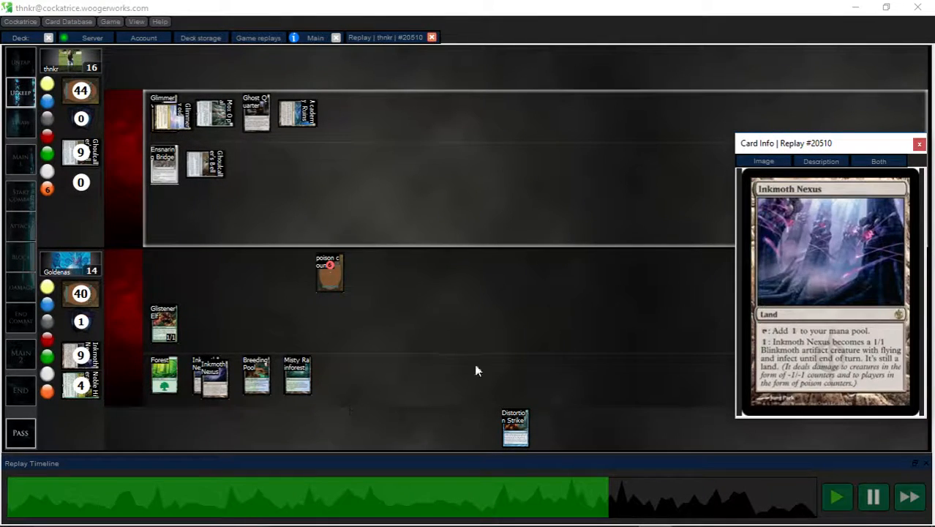
left_click(873, 497)
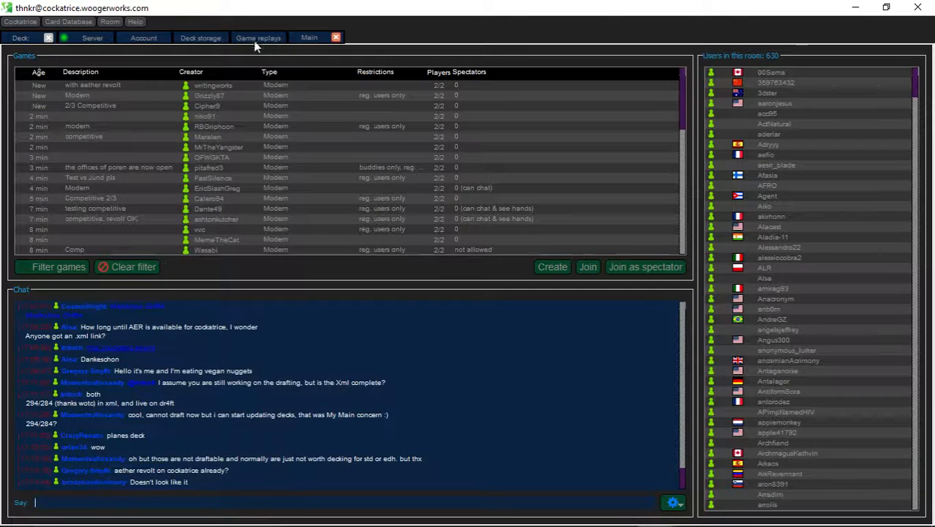
- Open a saved replay and play to Collective Brutality, revealing Goldenas's four-card hand
left_click(258, 37)
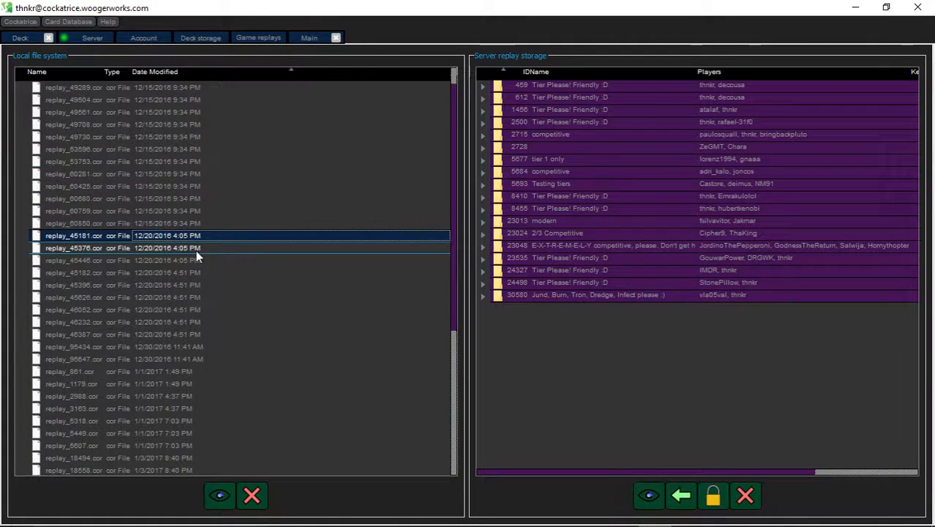
left_click(218, 495)
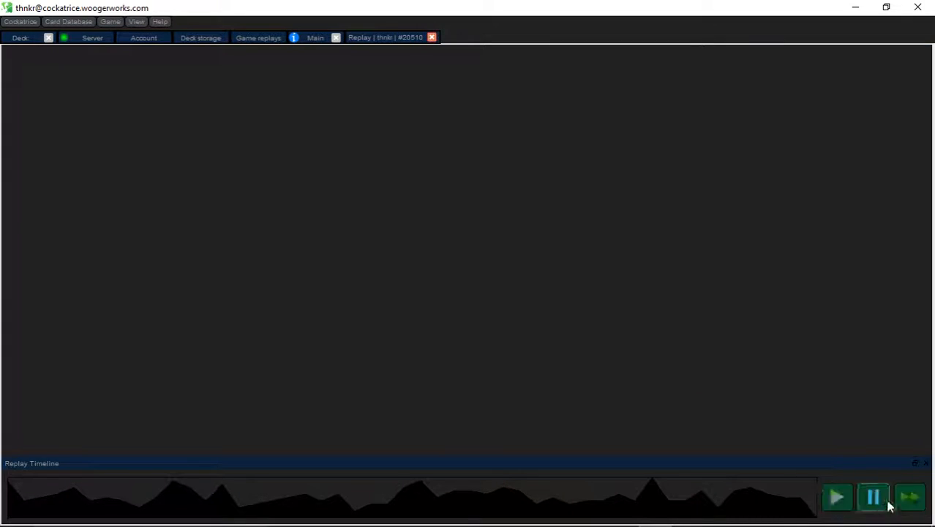
left_click(836, 498)
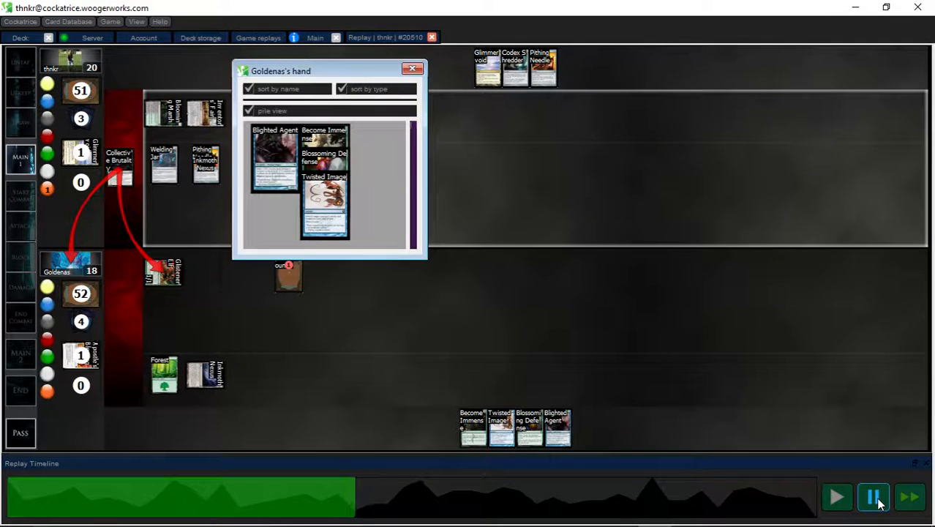
left_click(873, 497)
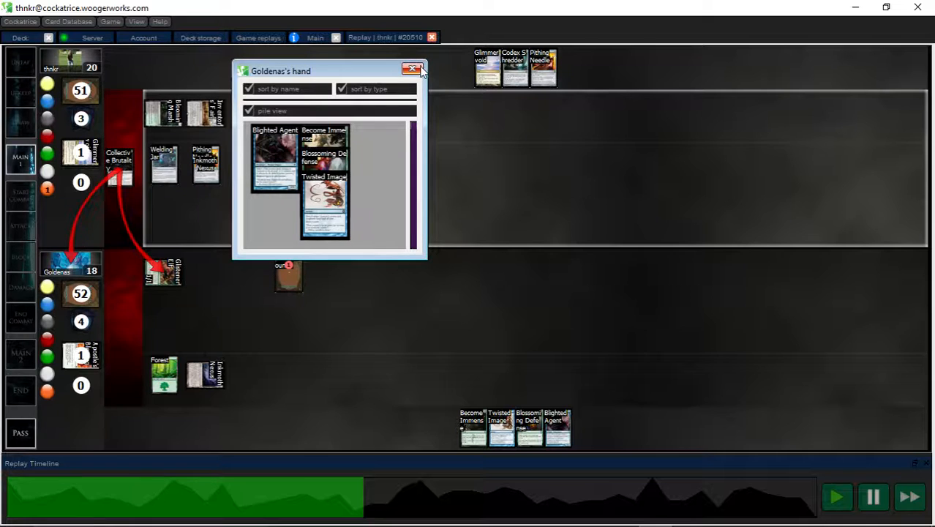
- Close the revealed hand and play the replay on through Blossoming Defense
left_click(413, 69)
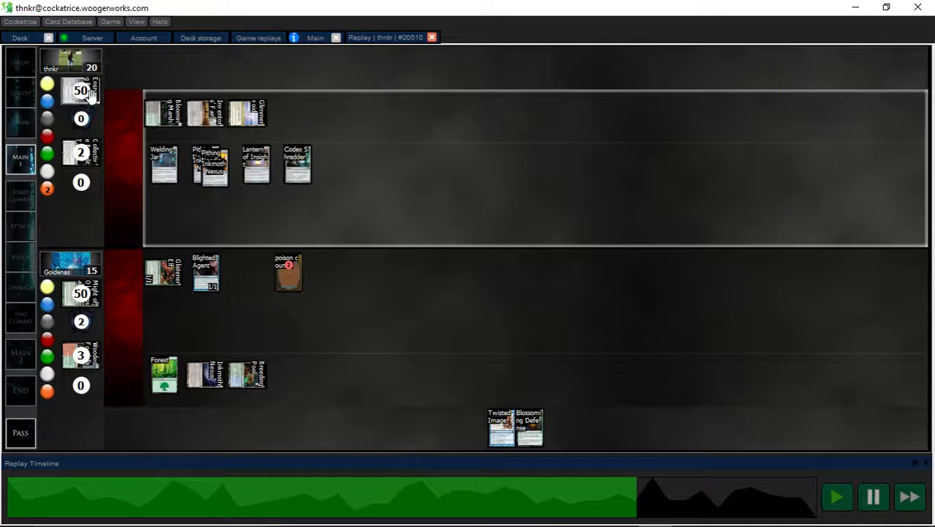
left_click(873, 498)
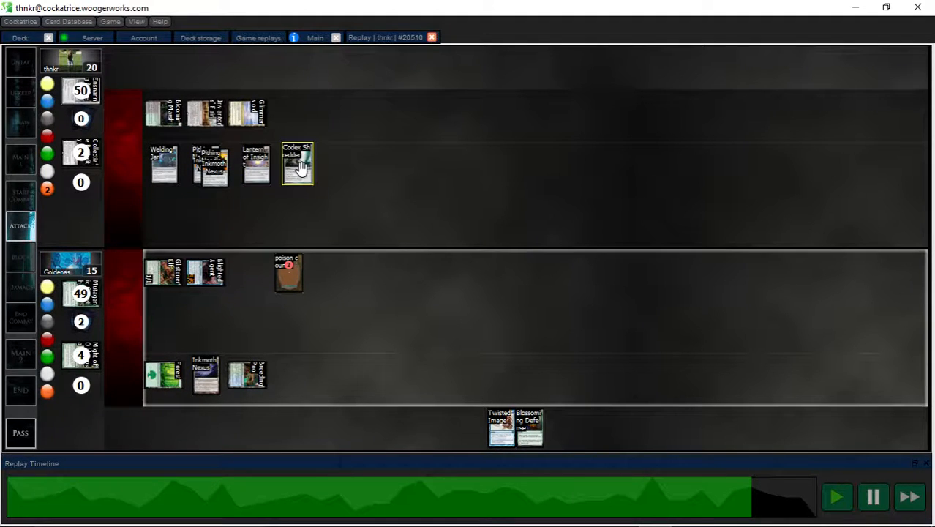
mouse_move(749, 339)
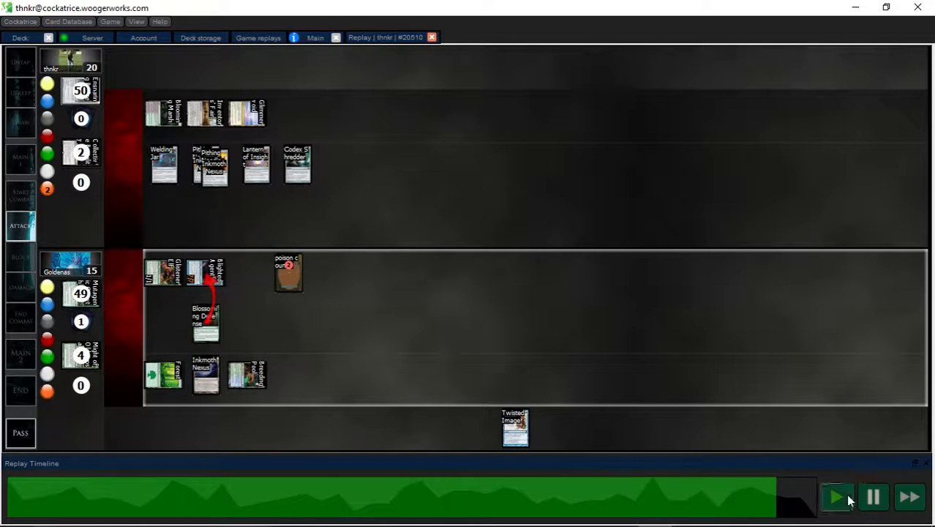
left_click(837, 497)
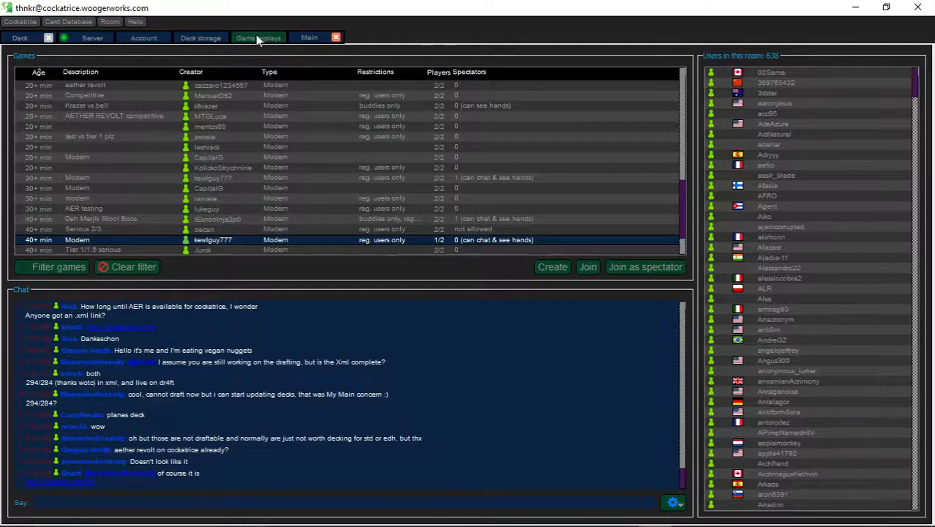
- Open the next game's replay and pause it at the opening hands
left_click(257, 37)
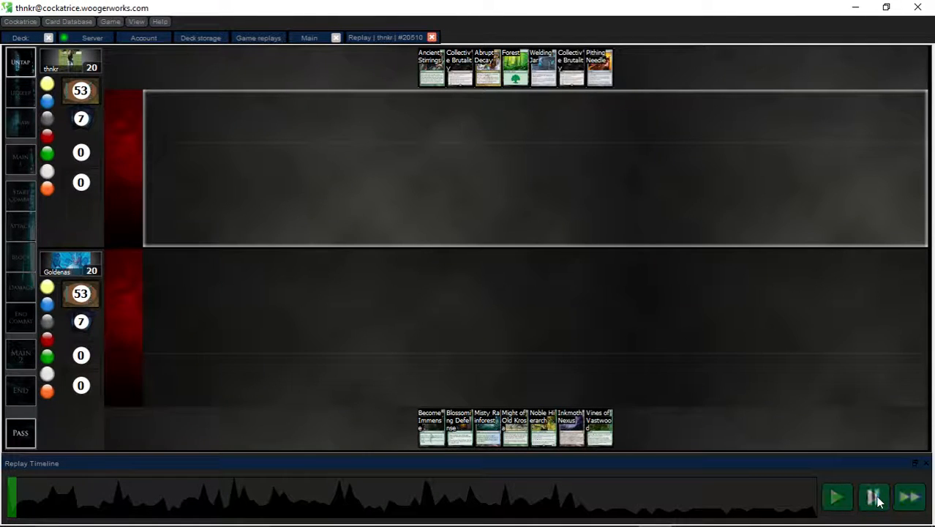
left_click(136, 21)
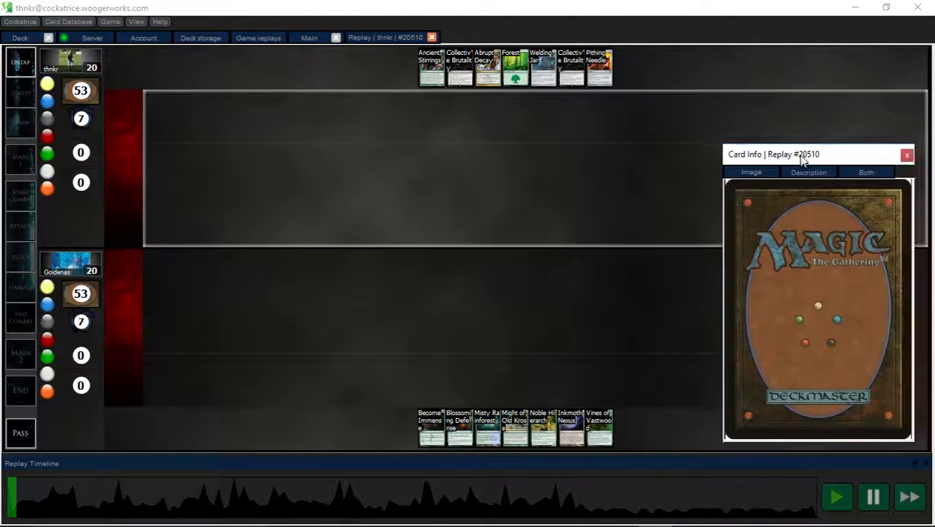
- Advance the third replay several turns until Goldenas's seven-card hand is revealed at 17 life
left_click(873, 497)
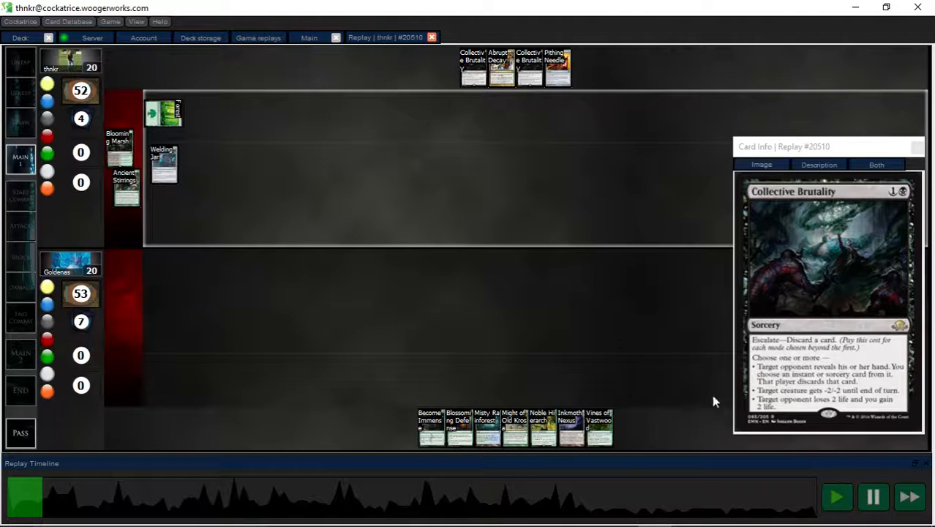
left_click(873, 497)
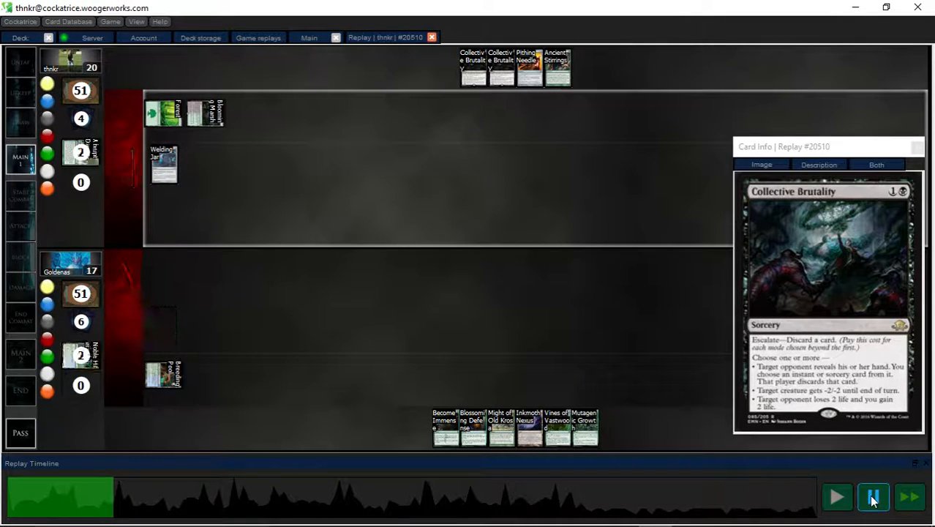
left_click(837, 497)
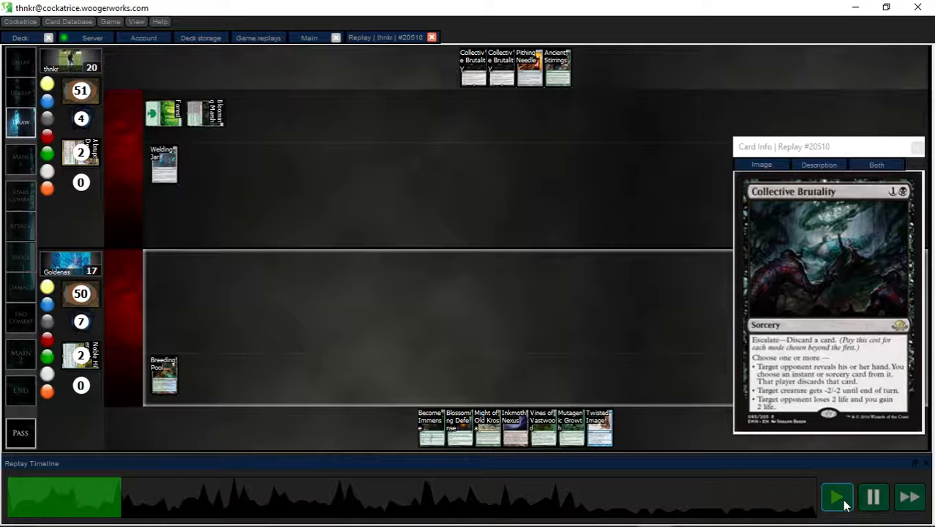
left_click(836, 497)
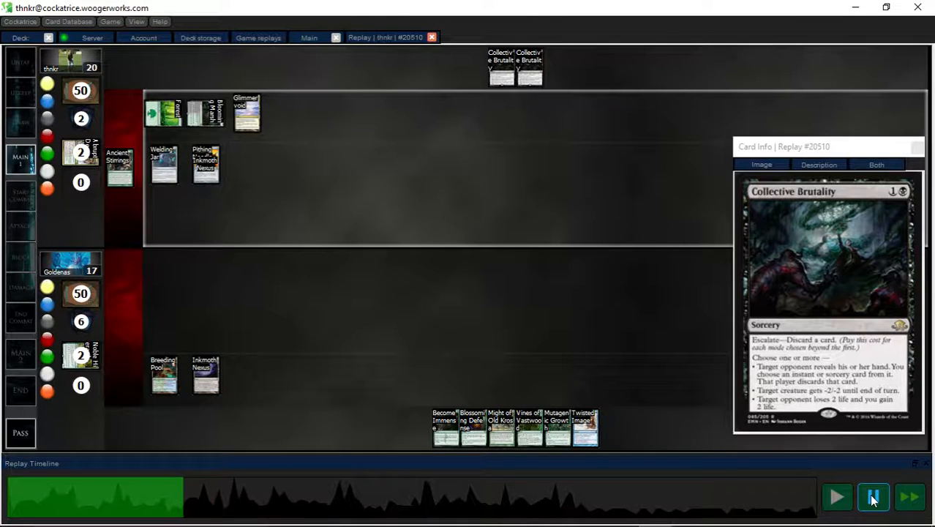
left_click(873, 497)
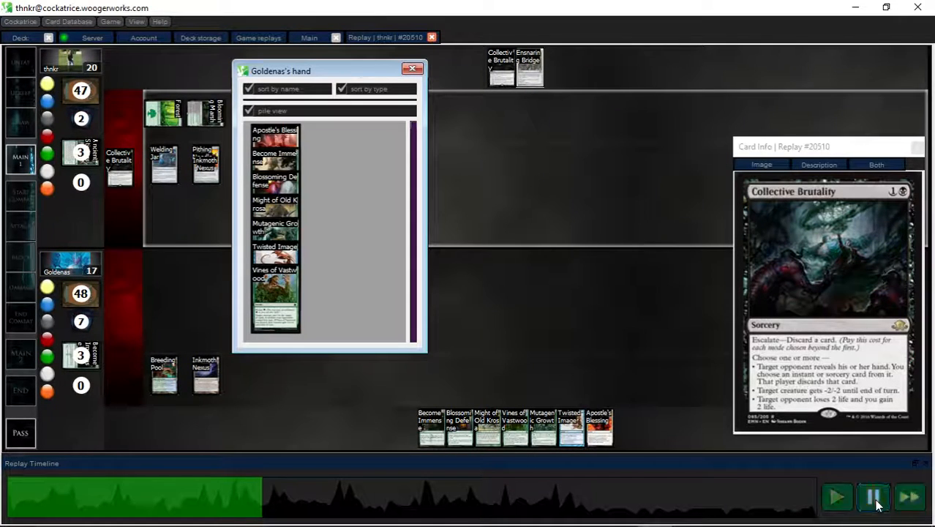
- Pause and close Goldenas's revealed hand with Ghost Quarter and Pyxis of Pandemonium in play
left_click(873, 497)
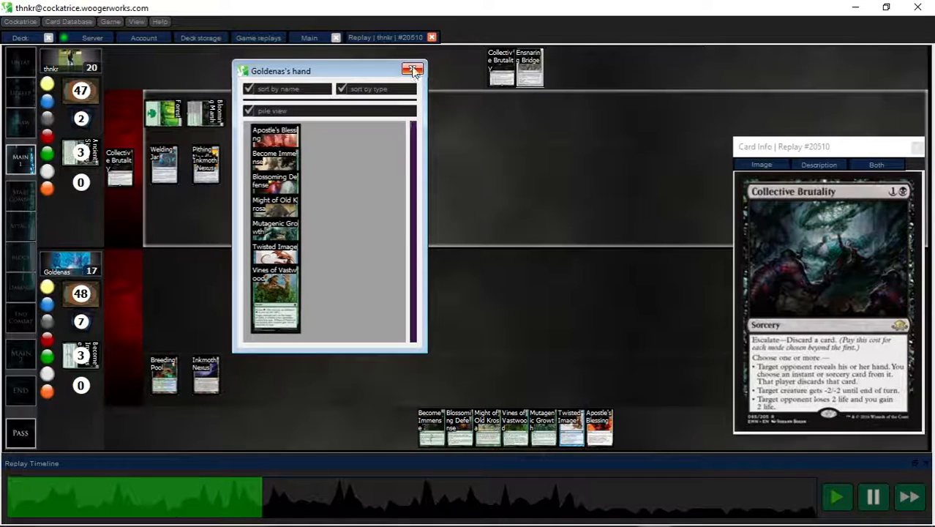
left_click(413, 70)
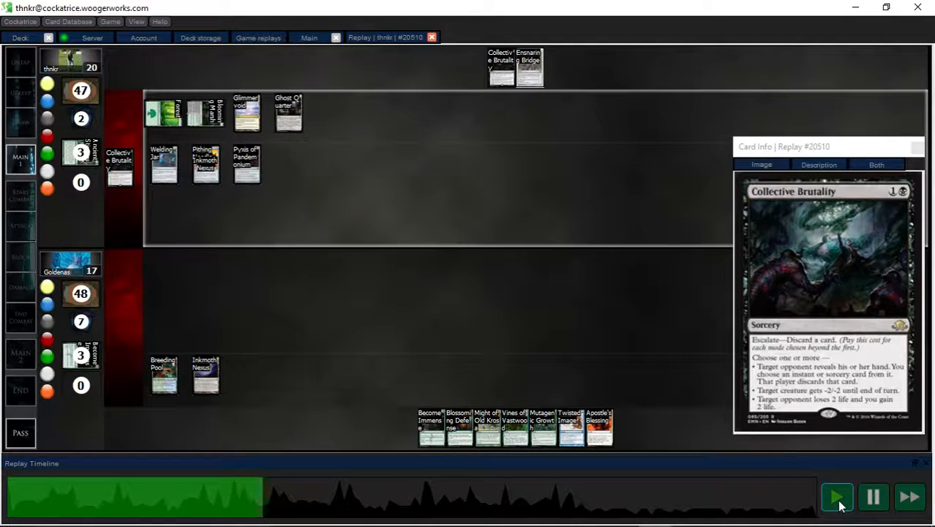
mouse_move(287, 112)
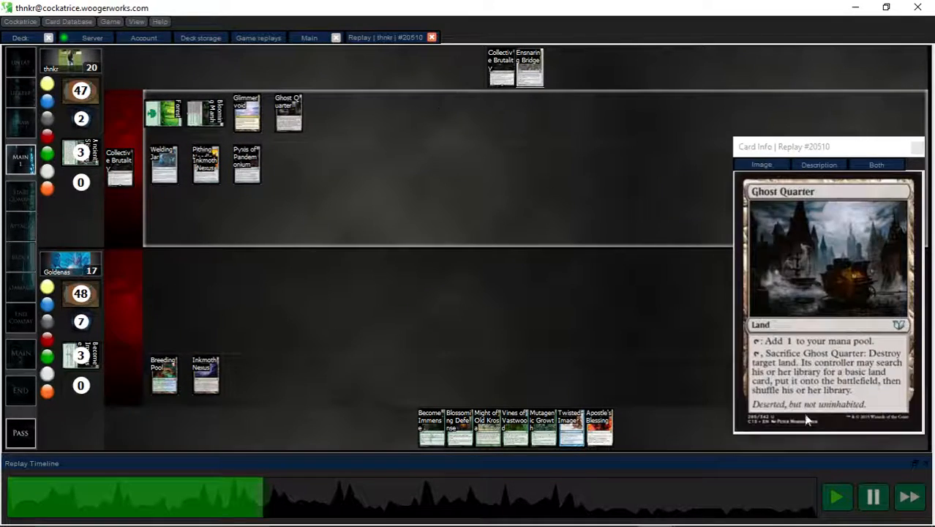
- Play the replay until Goldenas's six-card hand is revealed, then pause
left_click(873, 497)
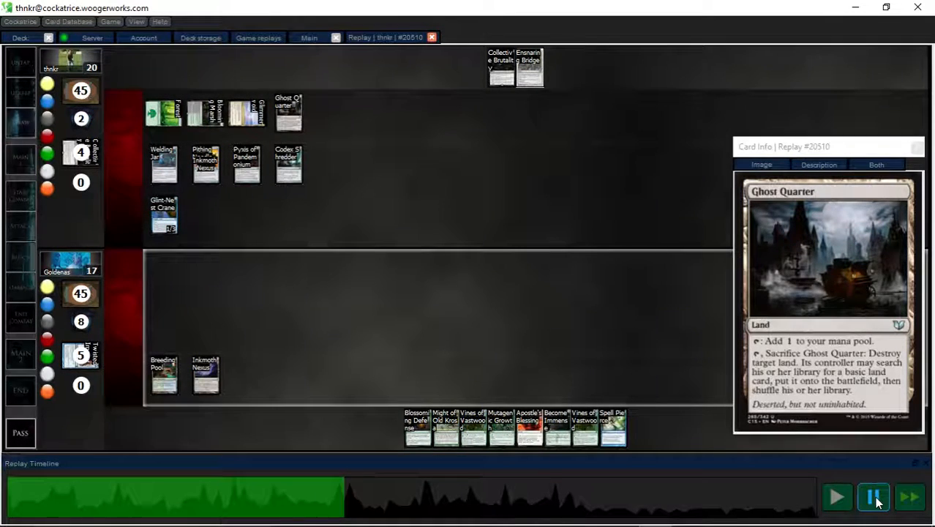
left_click(837, 497)
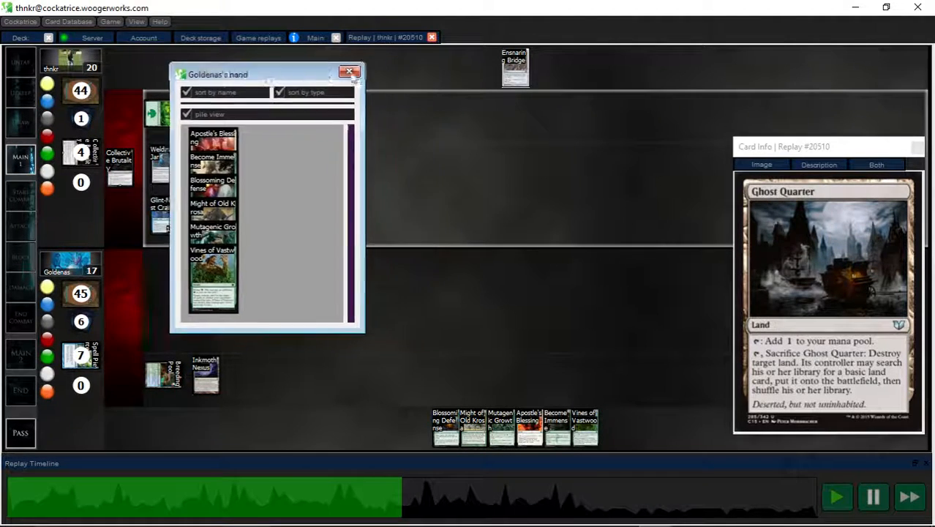
- Close Goldenas's revealed hand and pause once Pithing Needle drops Goldenas to 16 life
left_click(349, 72)
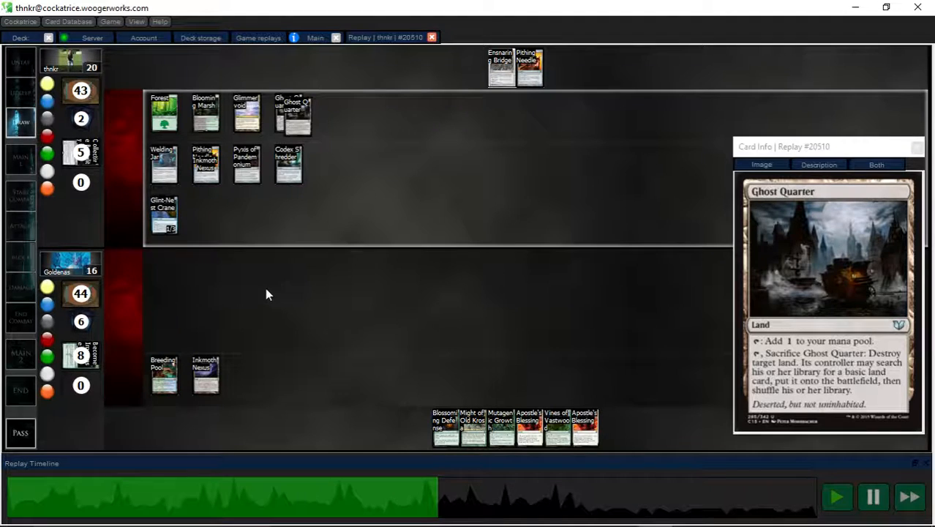
left_click(837, 497)
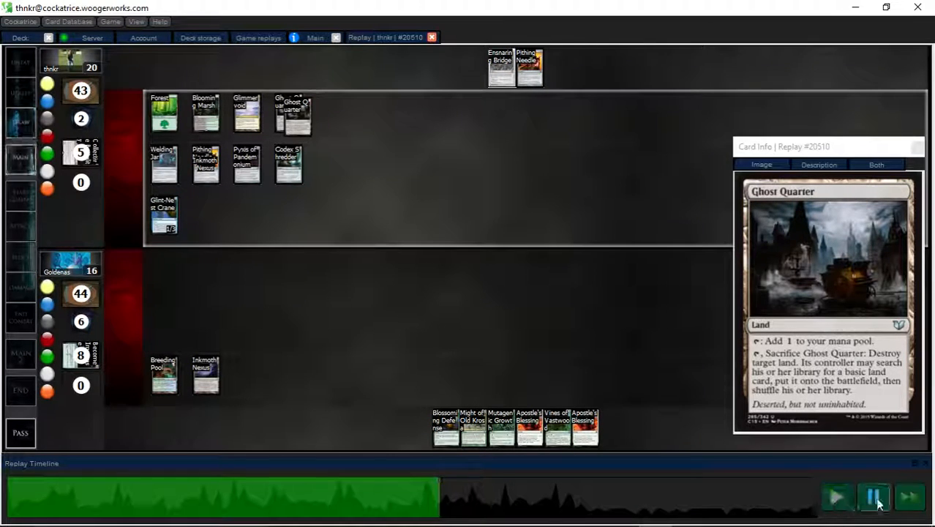